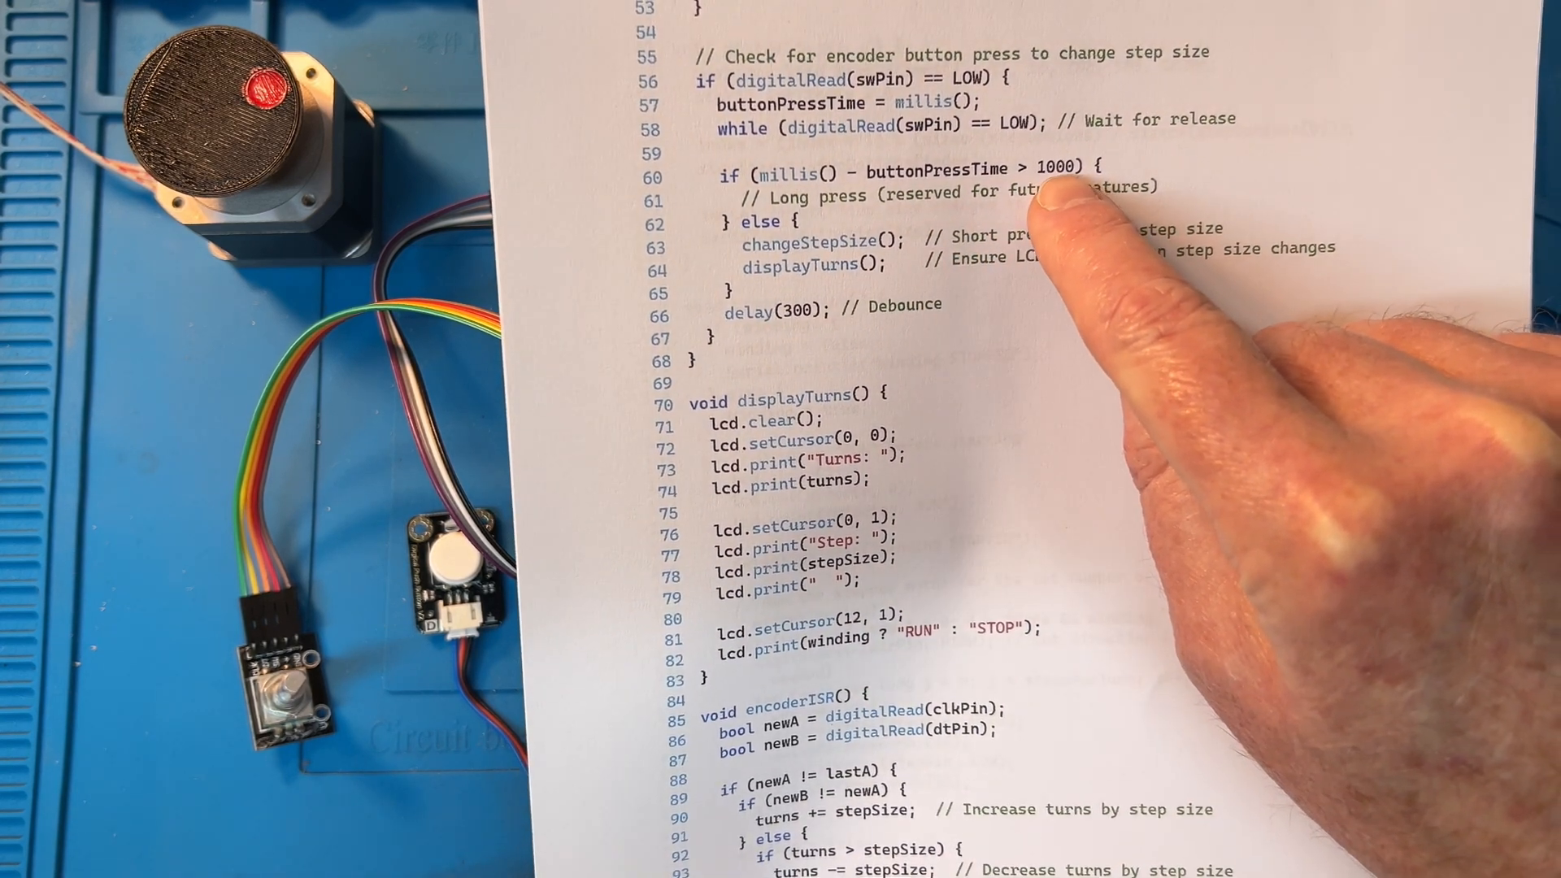
{"action": "mouse_move", "coordinate": [995, 299]}
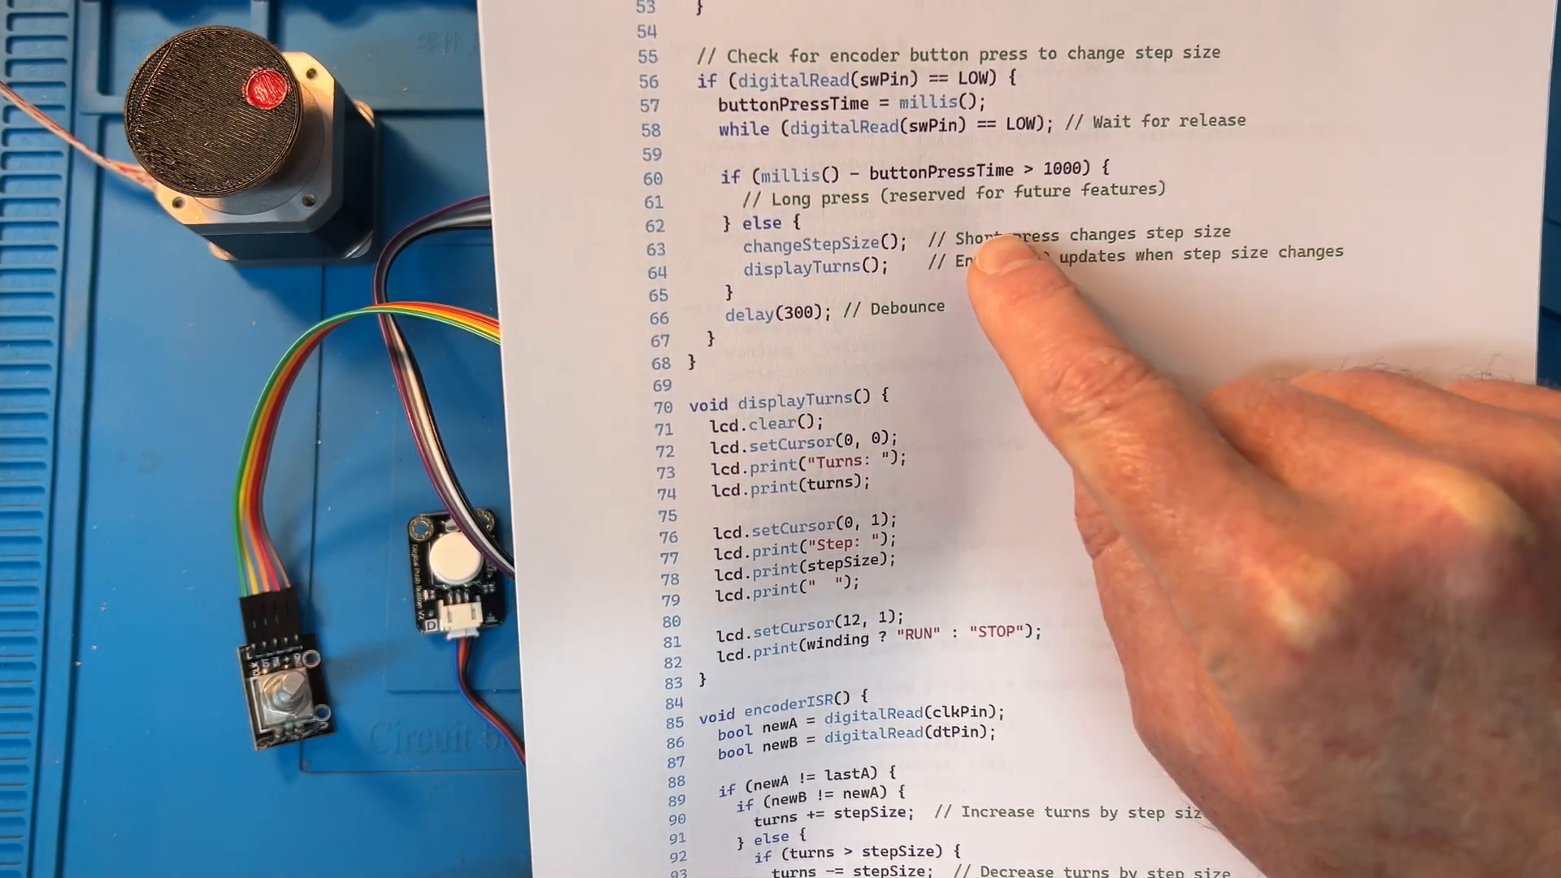